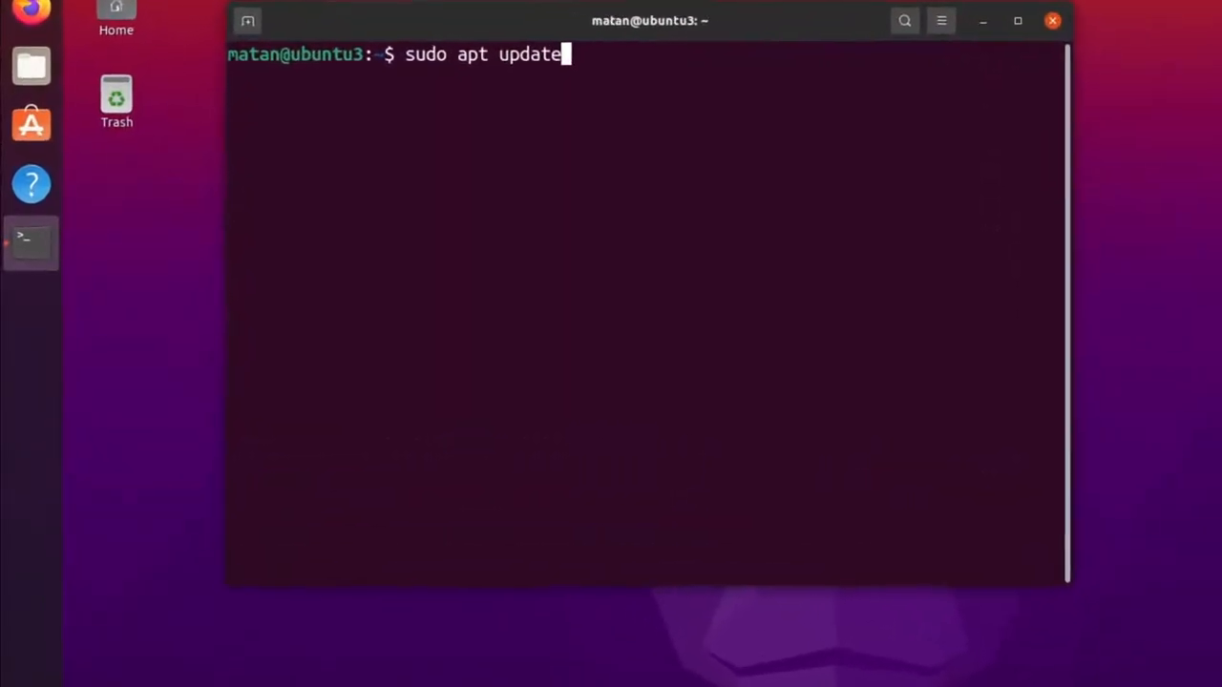
- Refresh the package lists with 'sudo apt update' and start the 'sudo apt upgrade -y' command
key("Return")
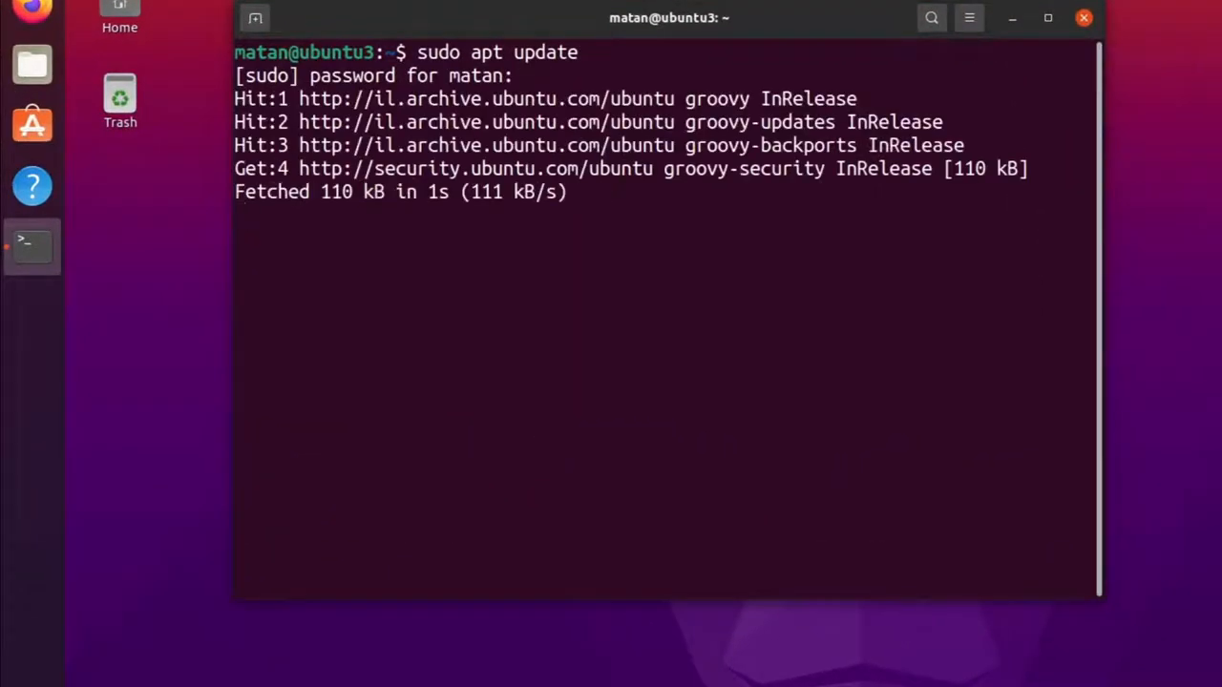
type("sudo apt upgrade -y")
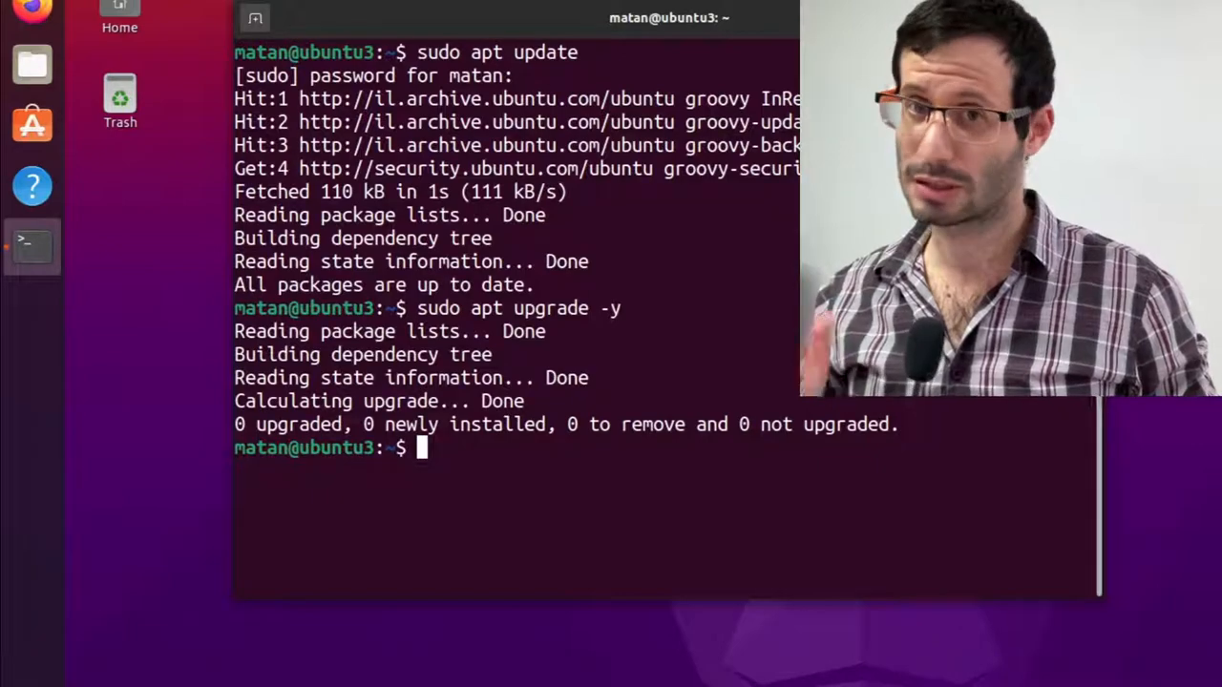
- Install Samba with 'sudo apt install samba'
type("sudo apt in")
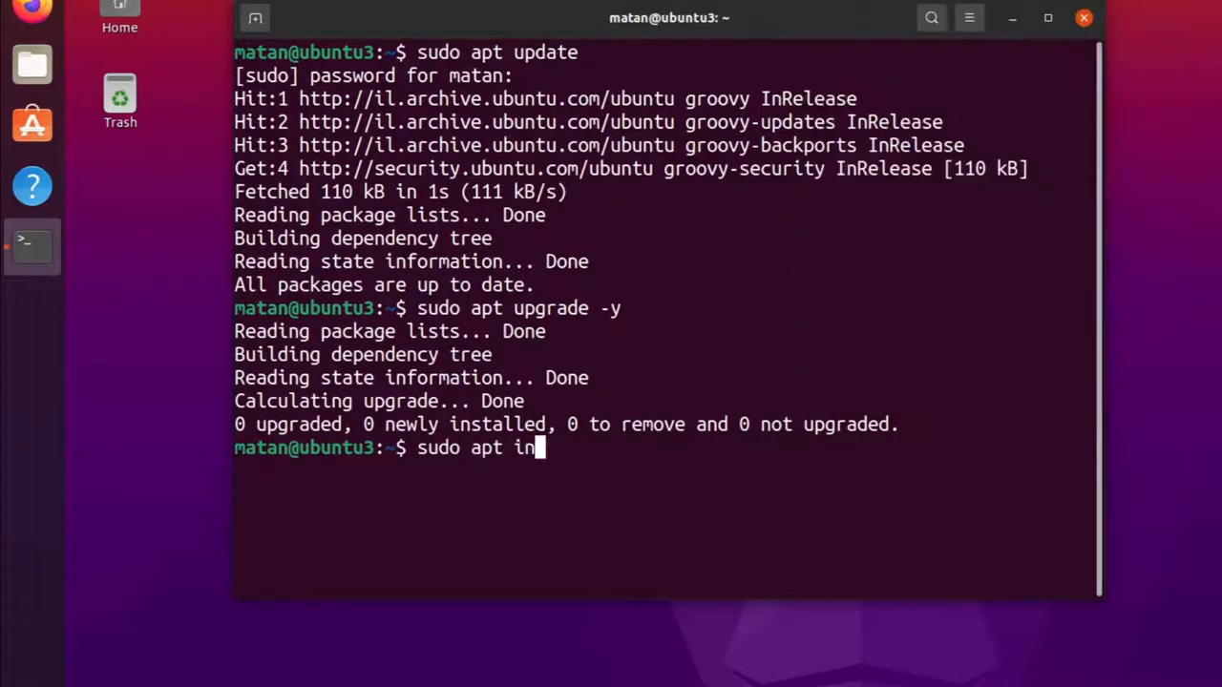
key("Return")
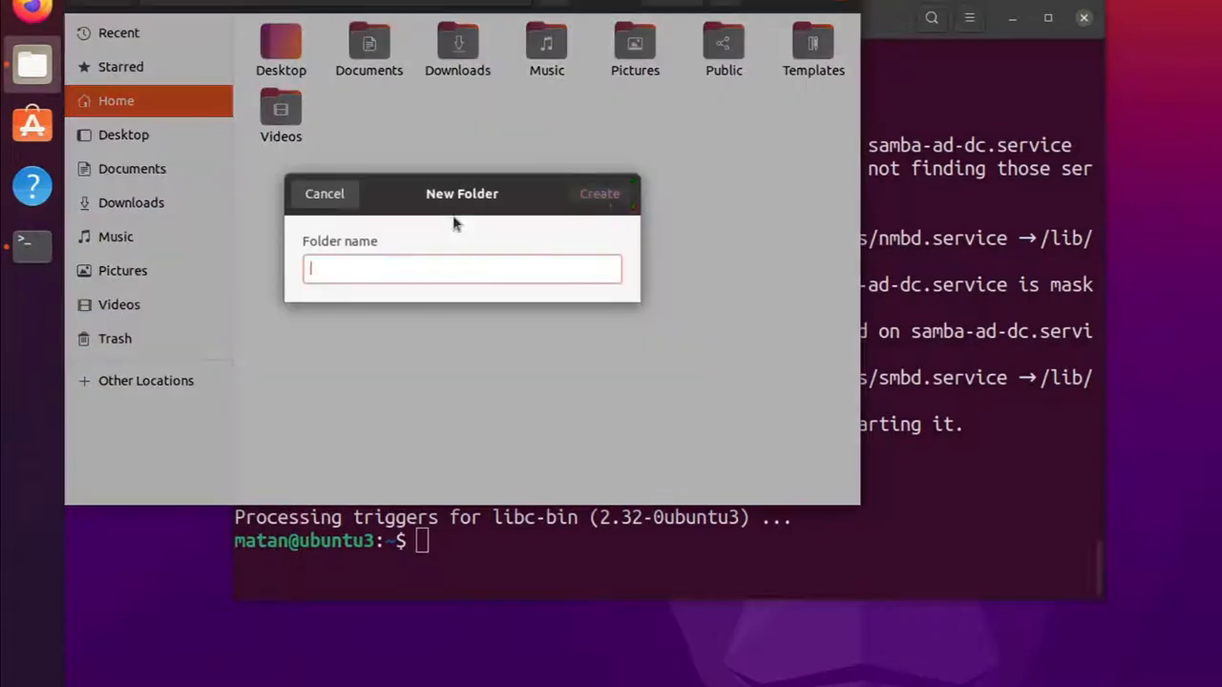
- Create a new folder named shared_folder in the Home folder
left_click(600, 193)
type("ls -")
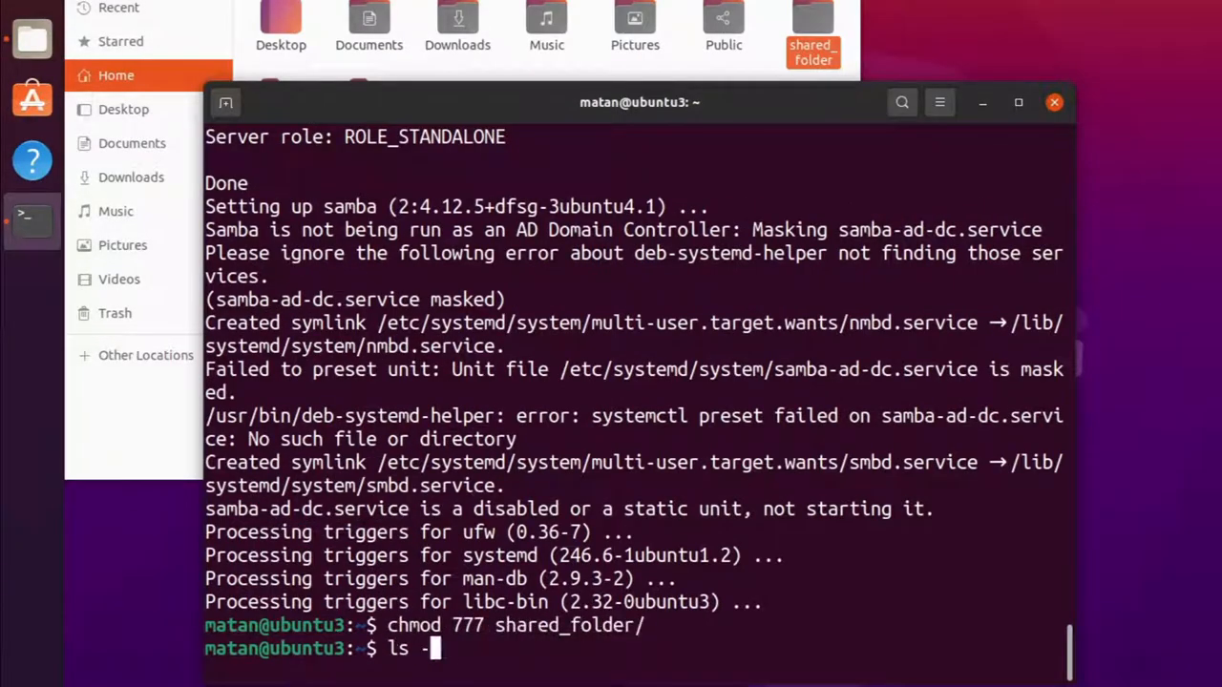
- List Home with 'ls -l' showing drwxrwxrwx for shared_folder after chmod 777
key("Return")
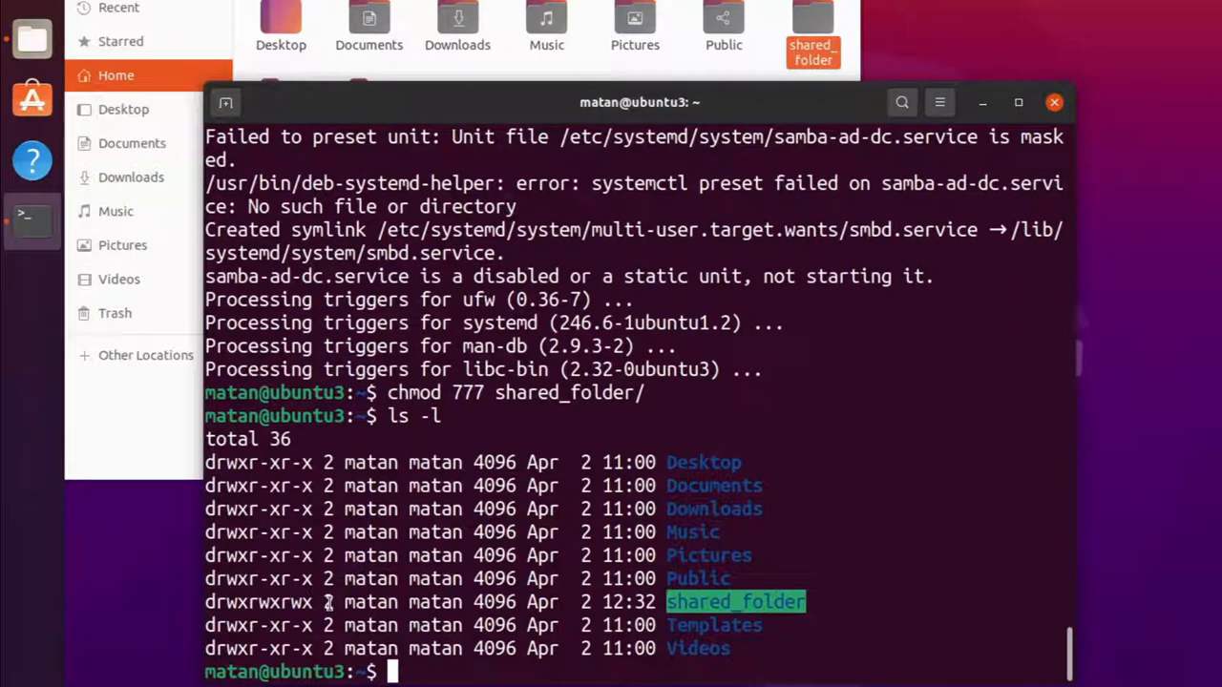